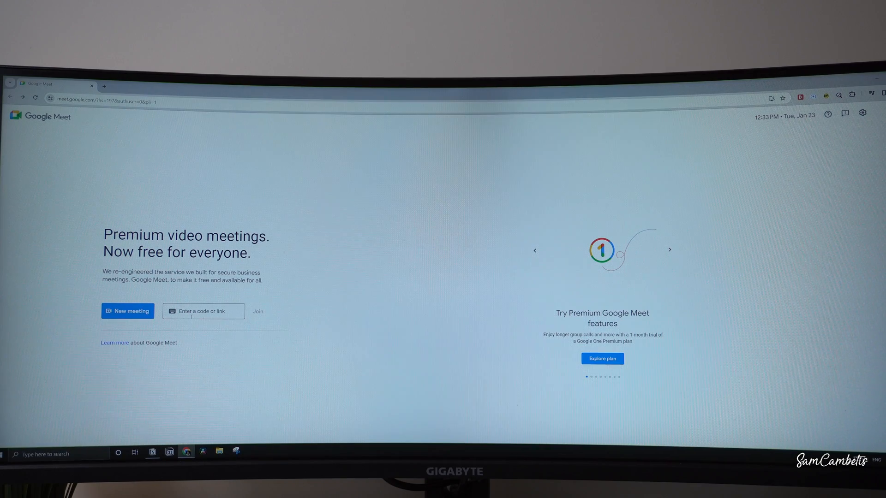
- Start an instant meeting from New meeting on the Meet home page and begin joining it
click(128, 311)
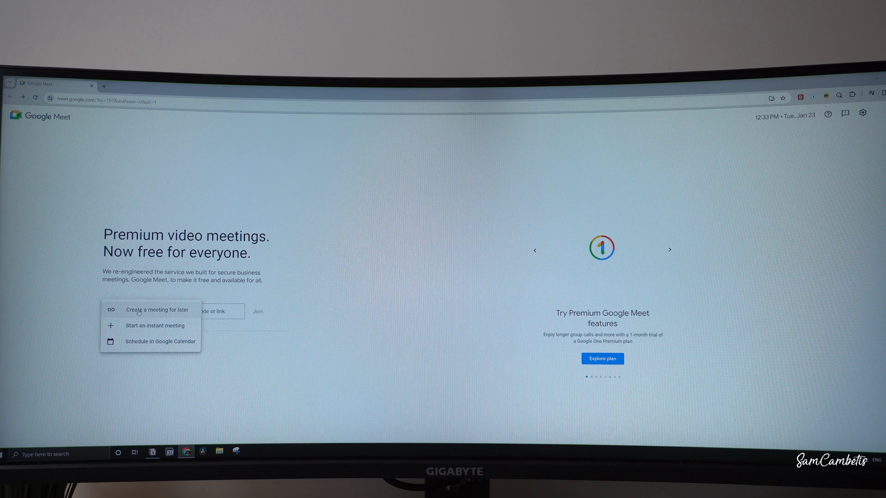
click(156, 325)
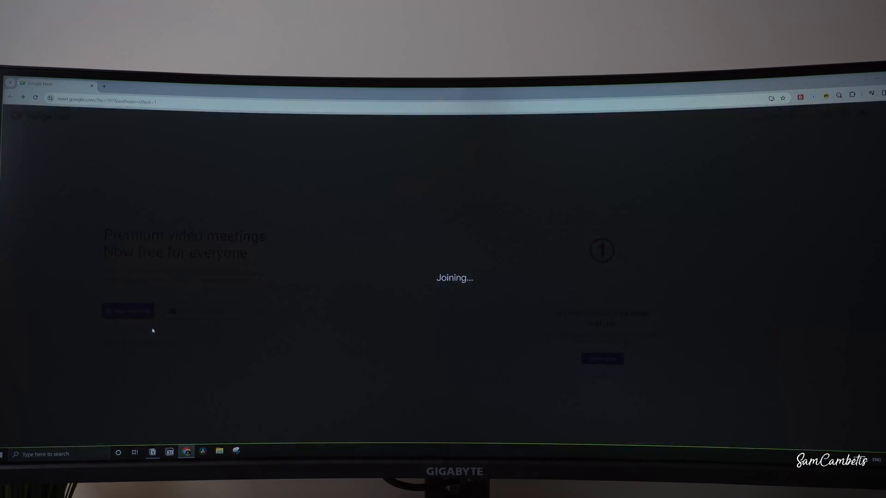